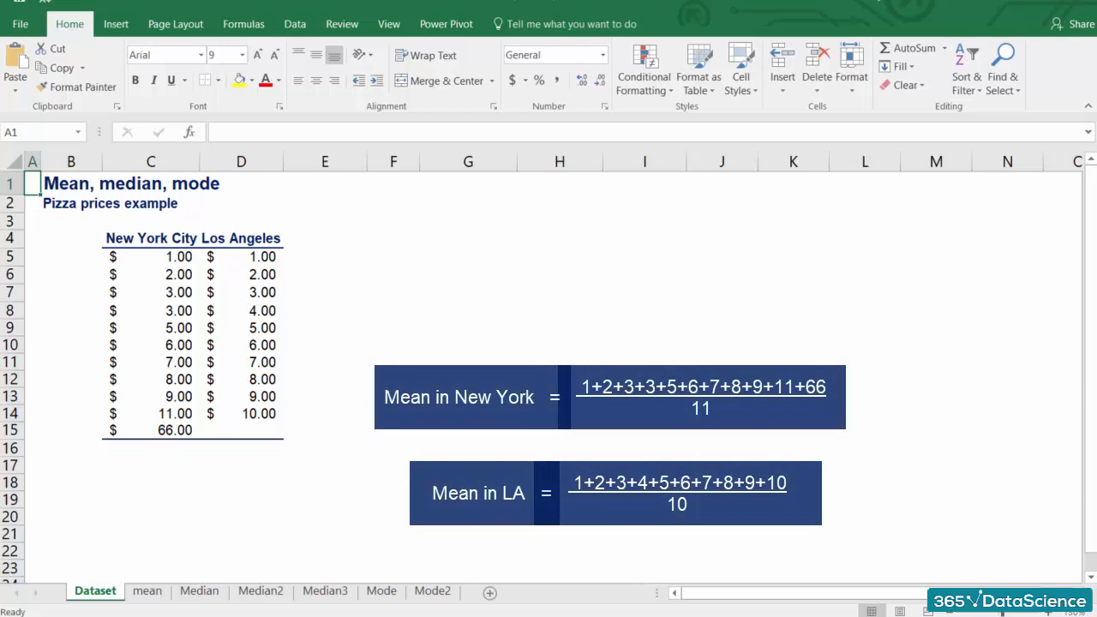
Open the mean sheet to view means of $11.00 (NYC) and $5.50 (LA).
{"action": "left_click", "coordinate": [146, 591]}
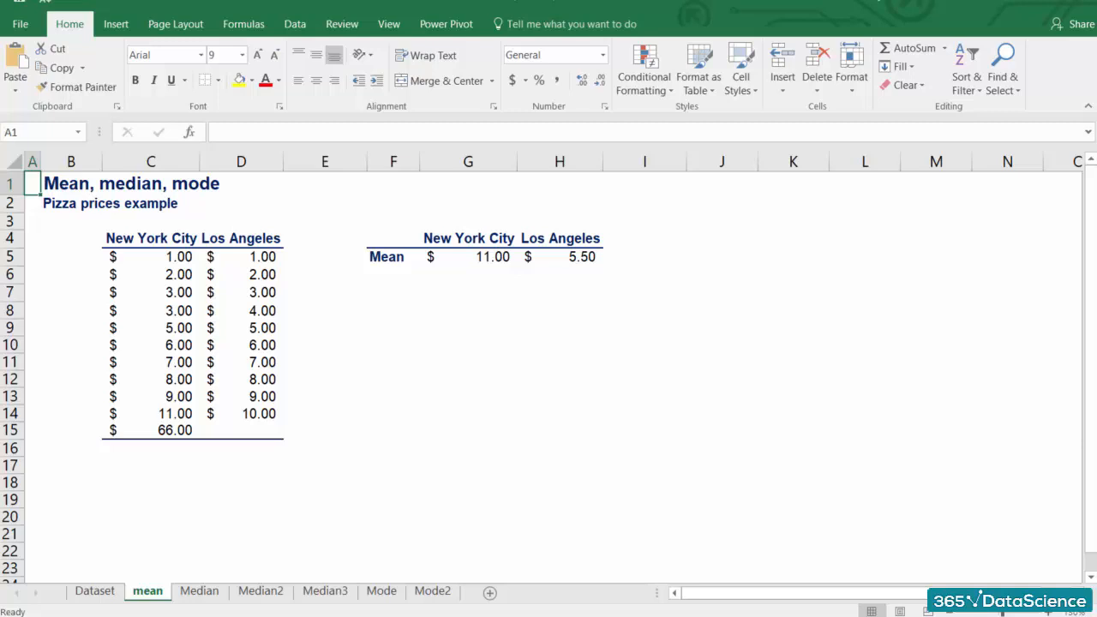
Select a block of cells, then open the Median sheet with numbered price positions.
{"action": "left_click_drag", "start_coordinate": [188, 463], "coordinate": [240, 497]}
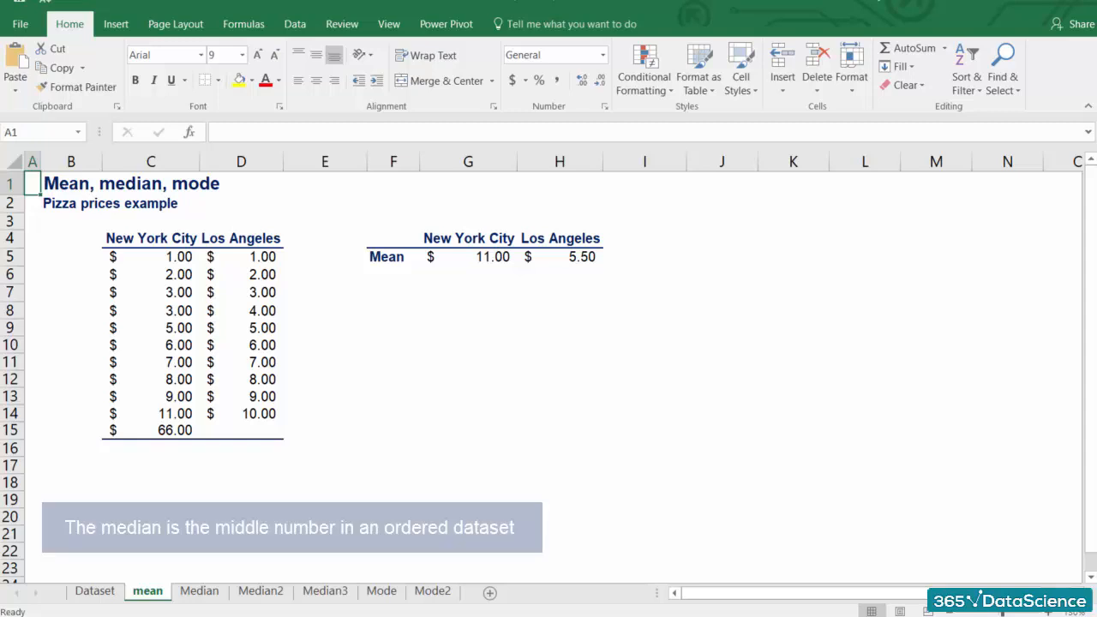
{"action": "left_click", "coordinate": [199, 591]}
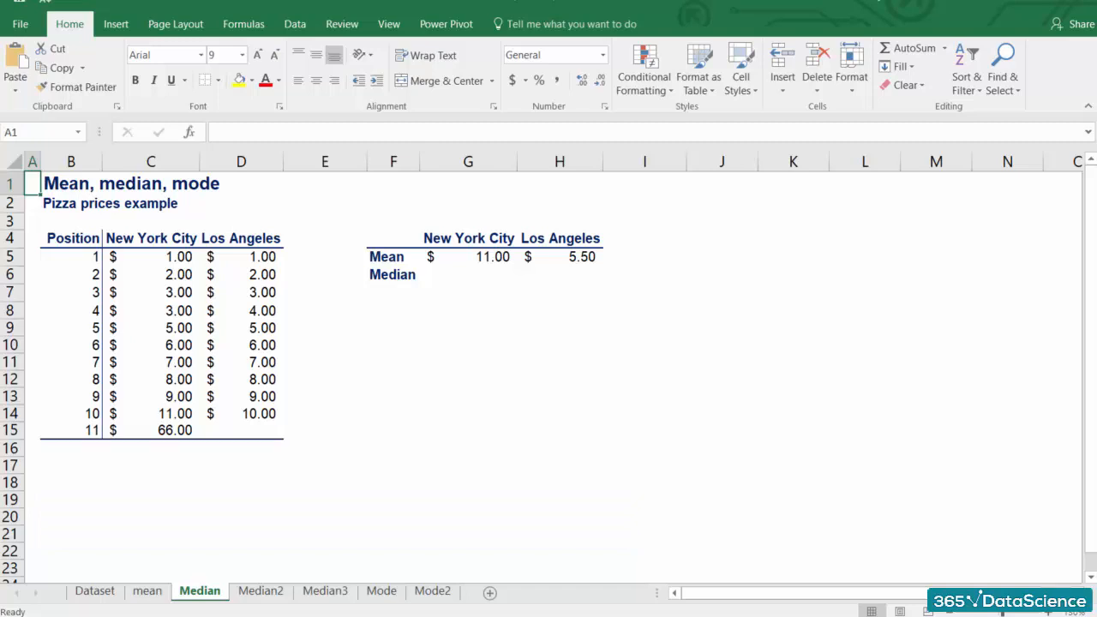
Open the Median2 sheet showing the New York City median of $6.00.
{"action": "left_click", "coordinate": [259, 591]}
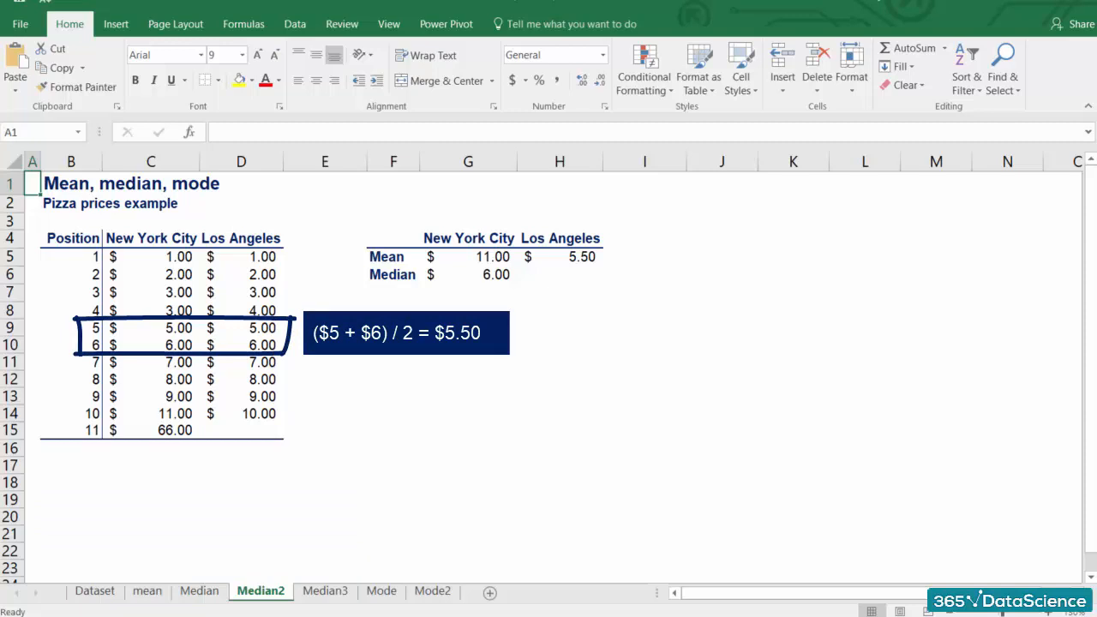
View the Median3 sheet's $5.50 LA median, then open the Mode sheet.
{"action": "left_click", "coordinate": [324, 592]}
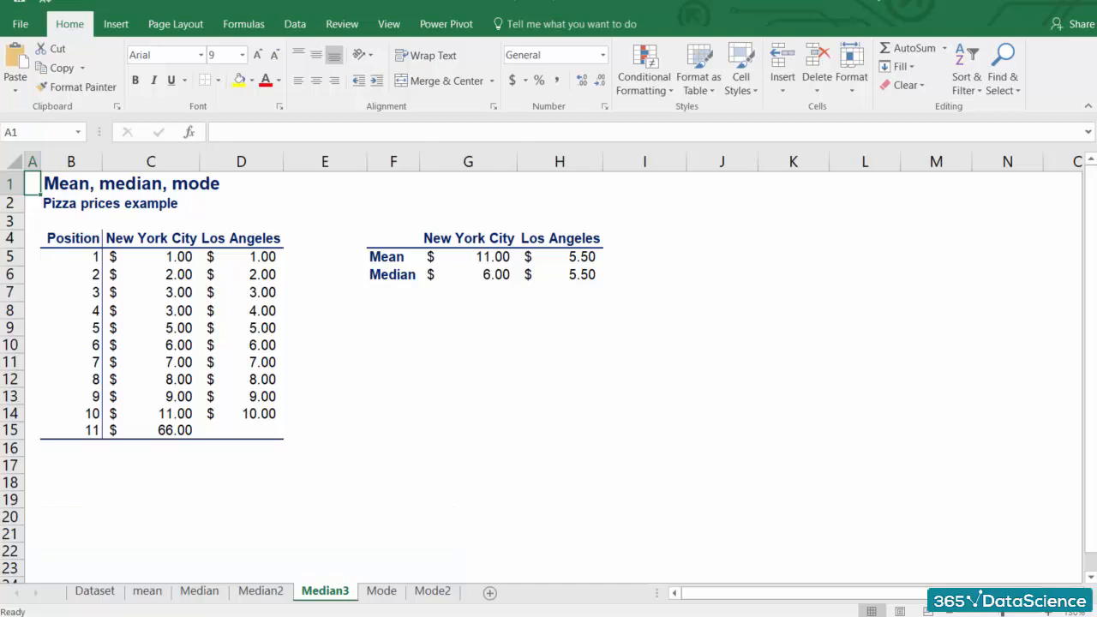
{"action": "left_click", "coordinate": [380, 591]}
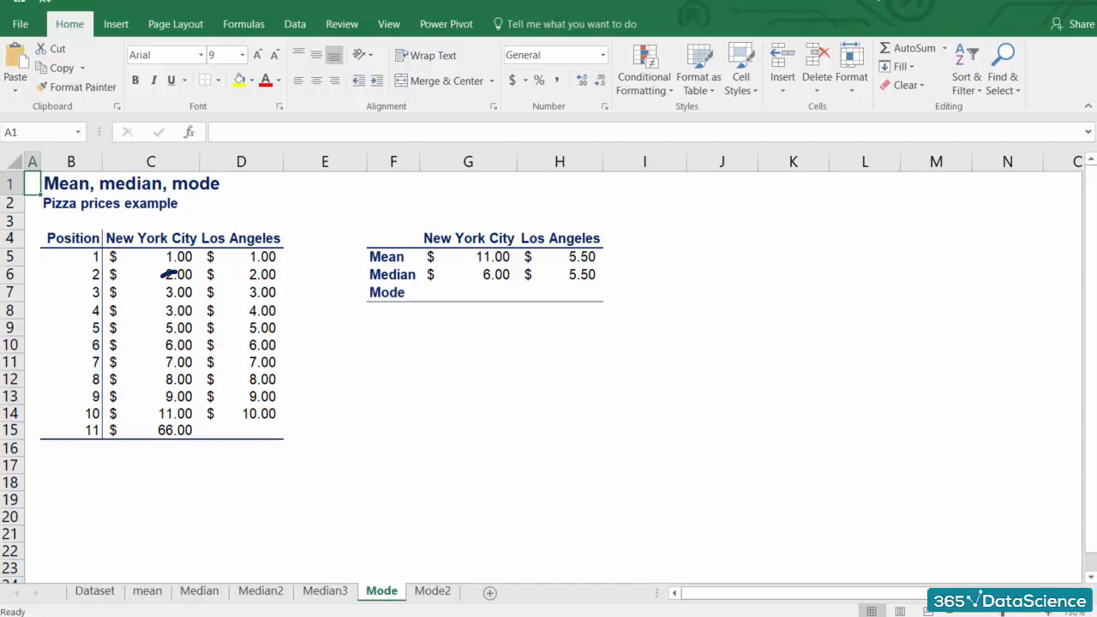
Step through Mode2 to Mode3, showing NYC mode $3.00 and a dash for LA.
{"action": "left_click", "coordinate": [433, 592]}
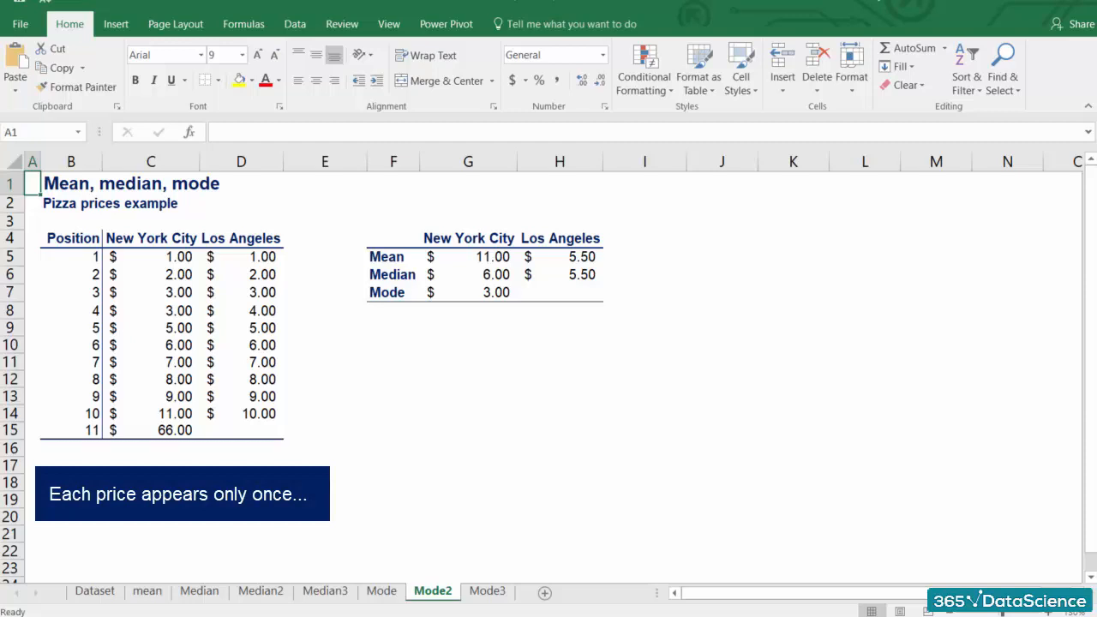
{"action": "left_click", "coordinate": [487, 591]}
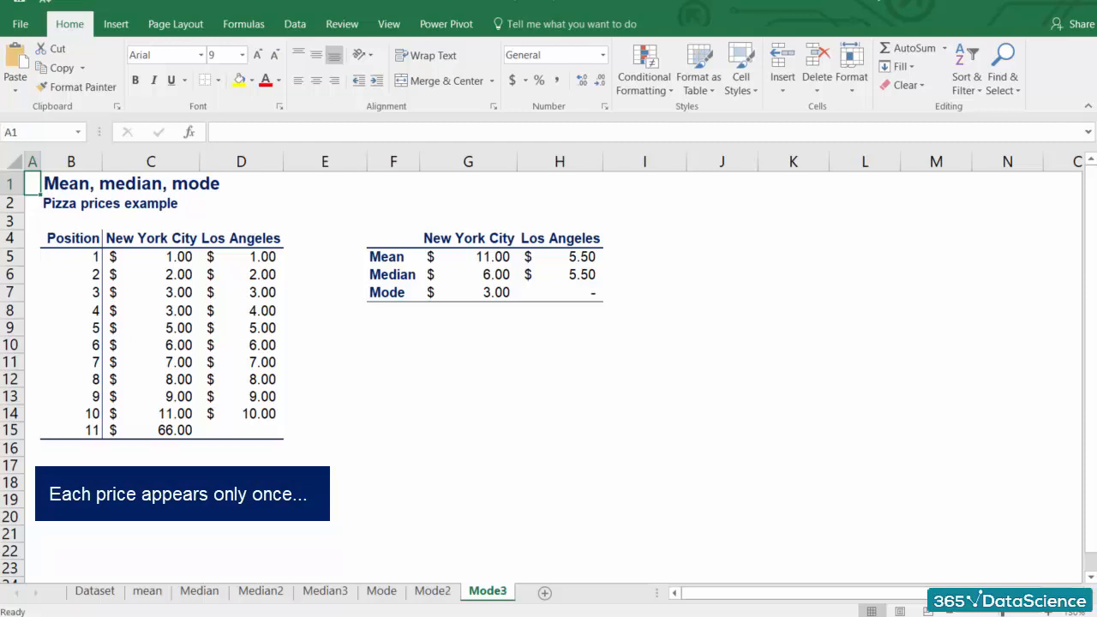